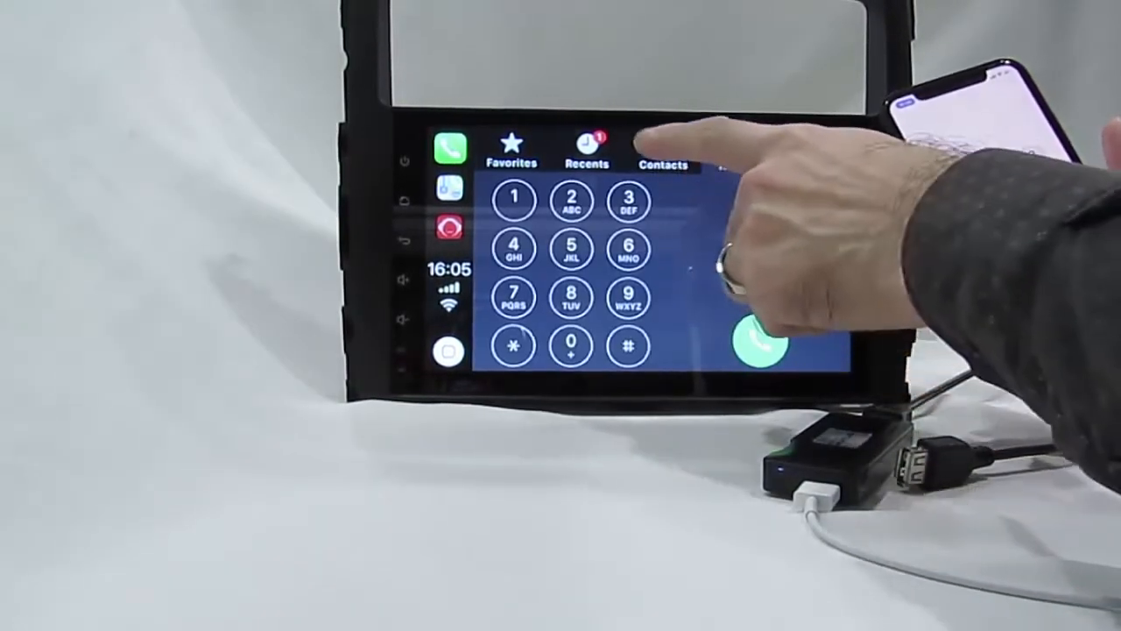
Switch from the phone keypad to the Music library with Recently Added, Artists, Albums and Songs.
left_click(585, 149)
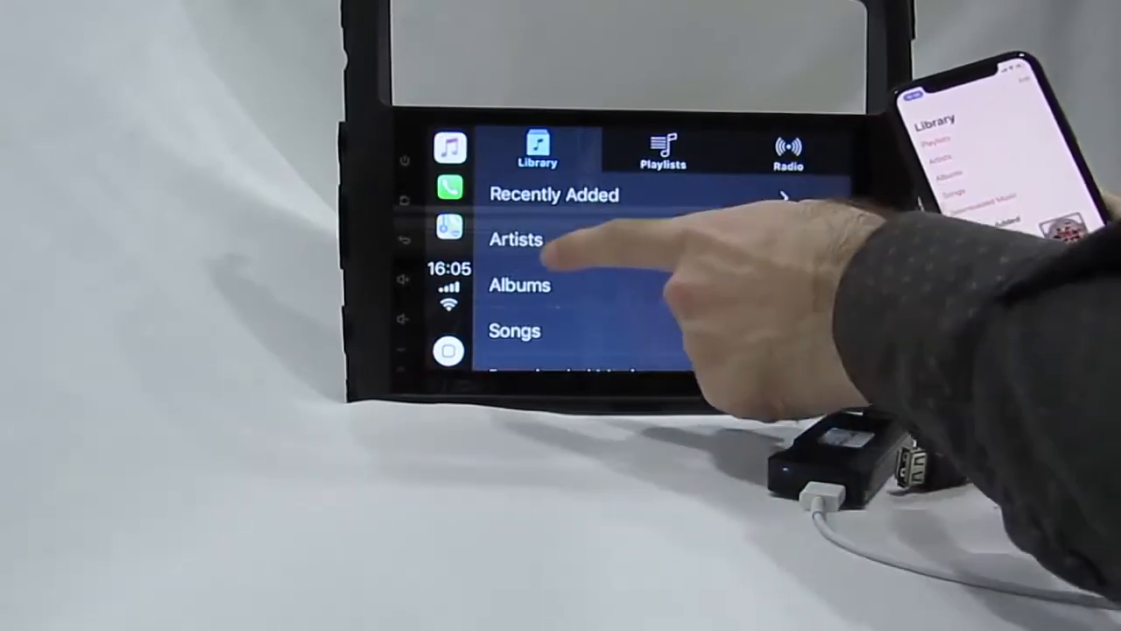
View Artists in Music, then switch to the streaming radio app showing Recently Played.
left_click(515, 239)
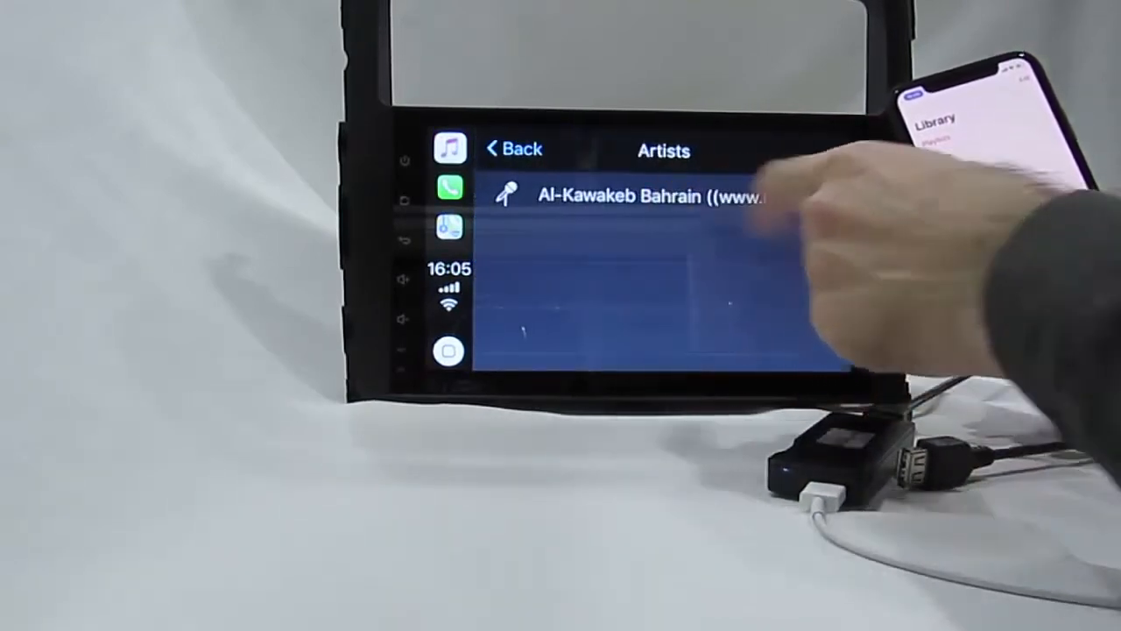
left_click(648, 195)
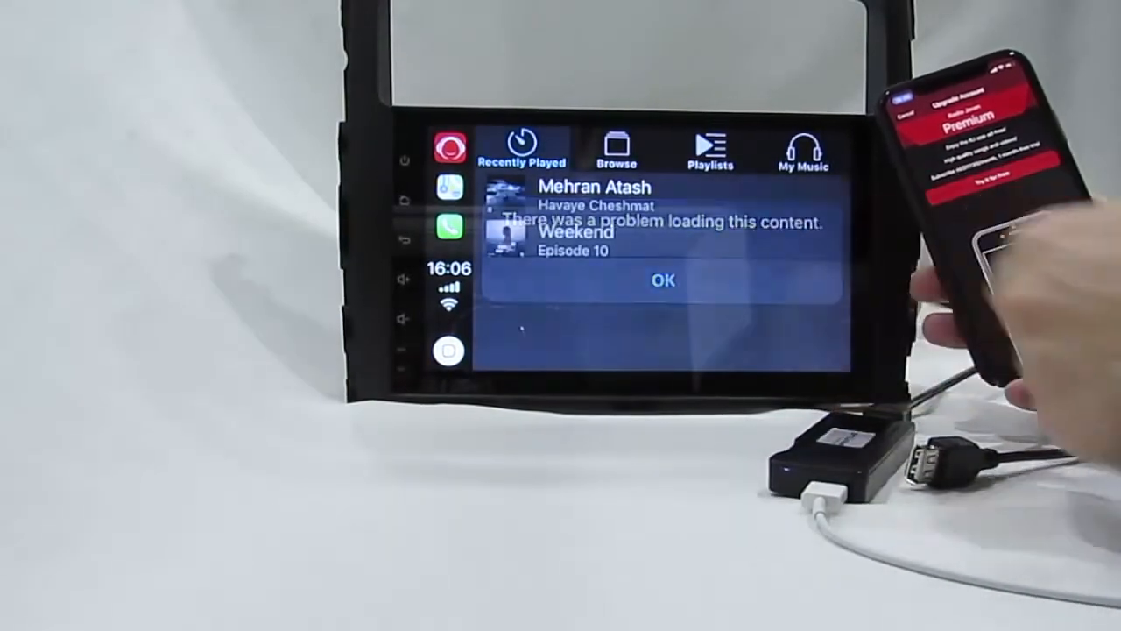
Dismiss the content loading error and return to the CarPlay home screen.
left_click(664, 280)
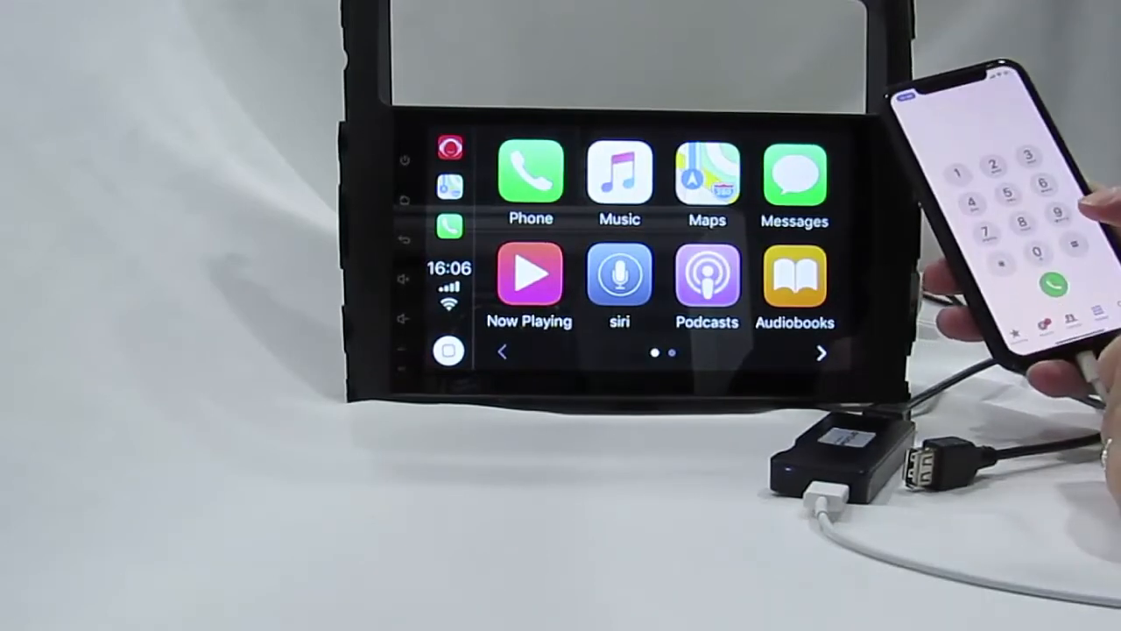
left_click(530, 175)
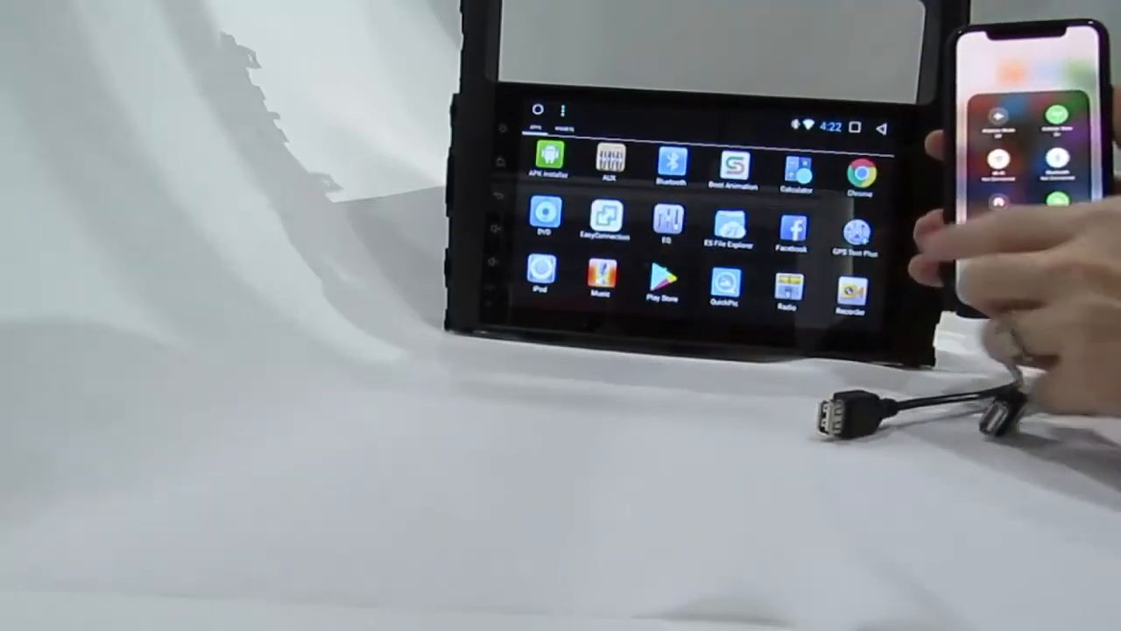
Launch EasyConnection and choose iPhone WiFi mode to connect to the phone's hotspot.
left_click(605, 218)
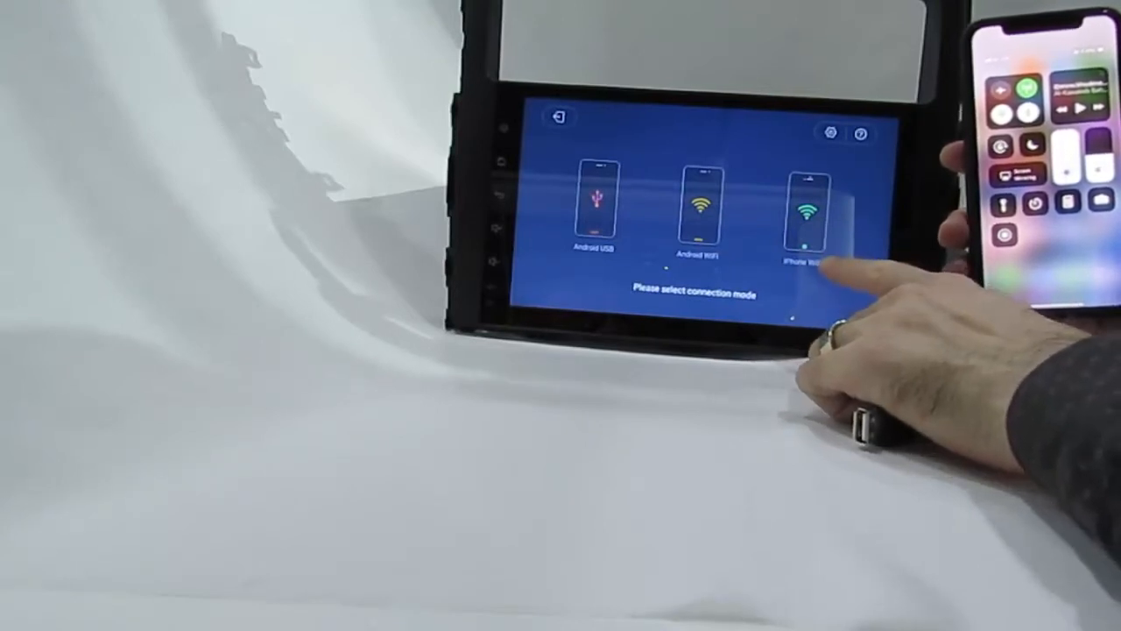
left_click(809, 206)
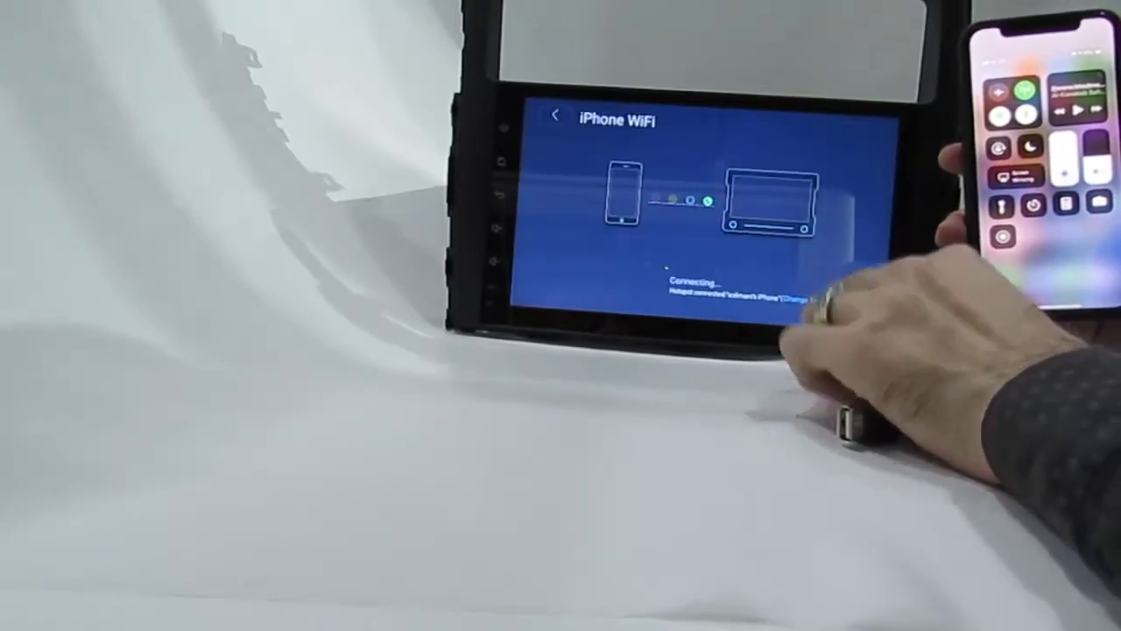